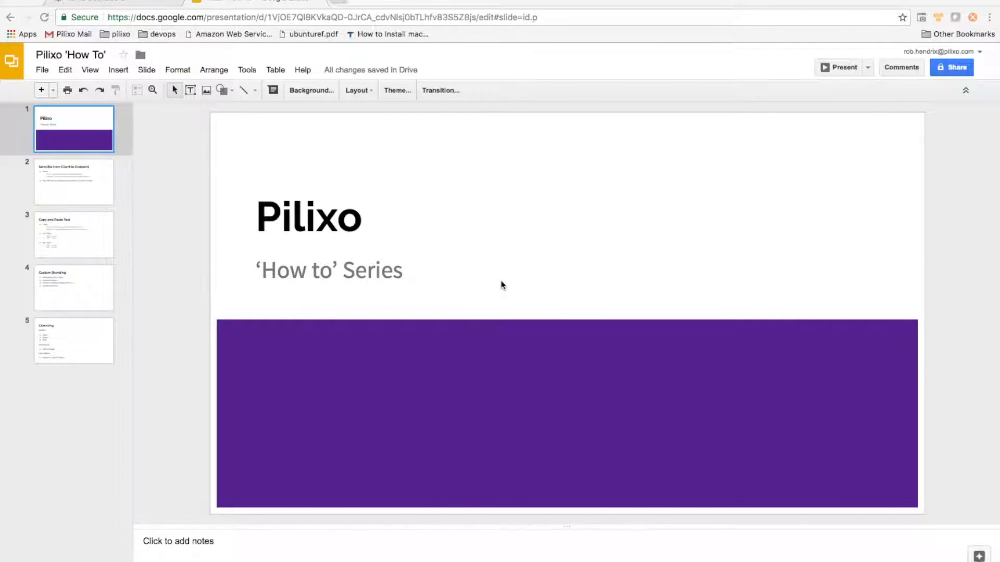
{"action": "mouse_move", "coordinate": [125, 123]}
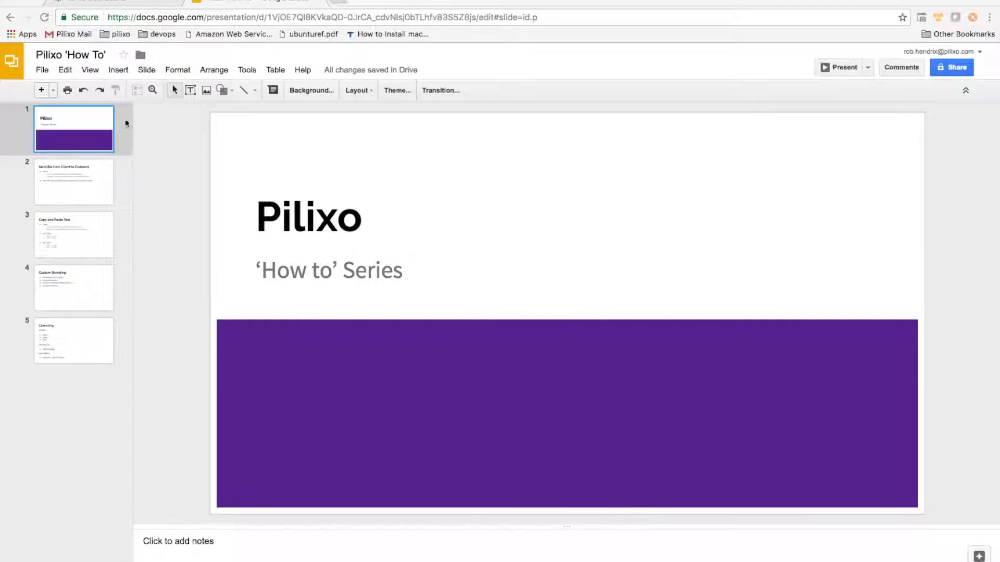
Step: Select the second slide, 'Send file from Client to Endpoint', in the Pilixo How To deck
{"action": "left_click", "coordinate": [73, 182]}
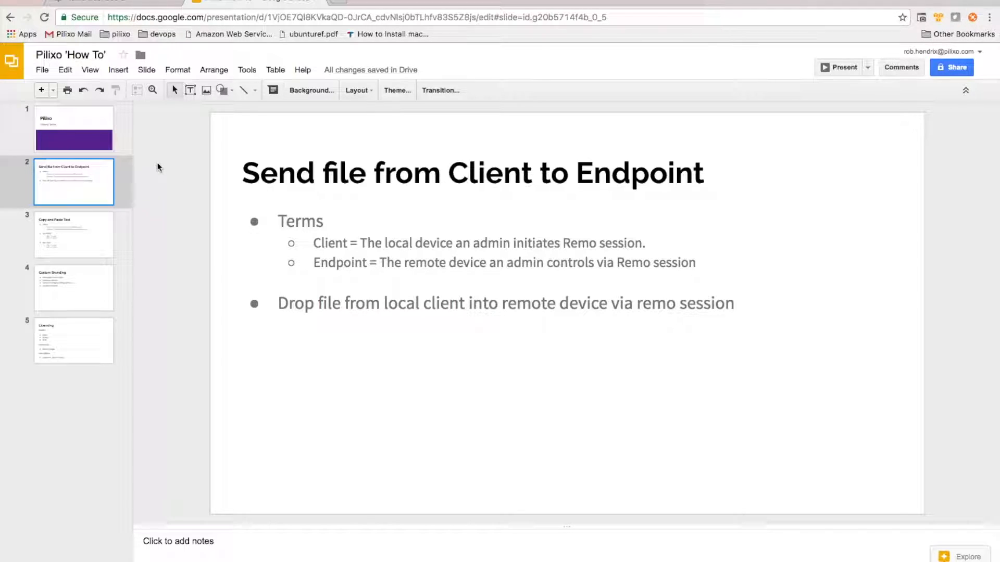
Step: Connect to IE11WIN10 from the Pilixo dashboard and launch remote File Explorer
{"action": "left_click", "coordinate": [83, 2]}
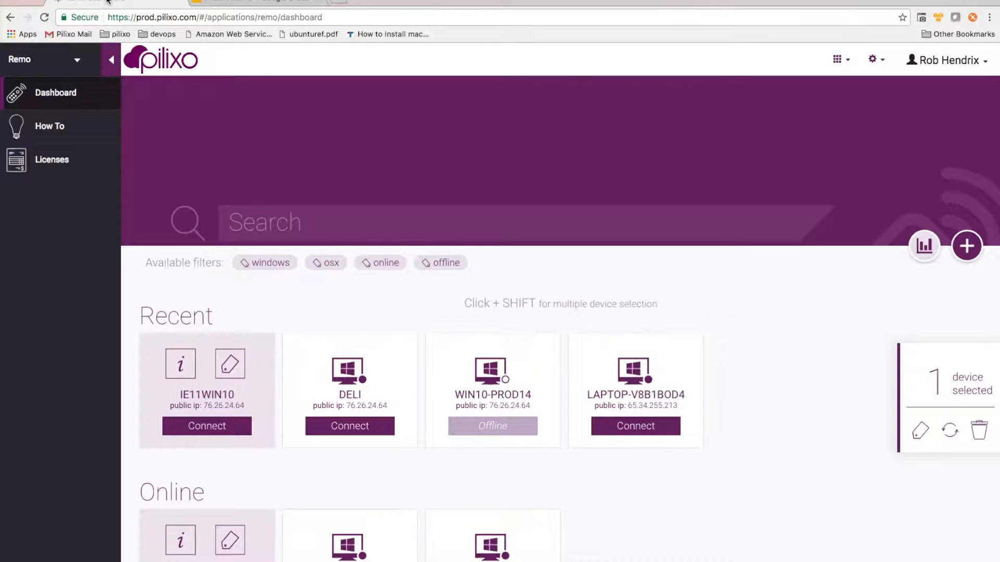
{"action": "mouse_move", "coordinate": [425, 94]}
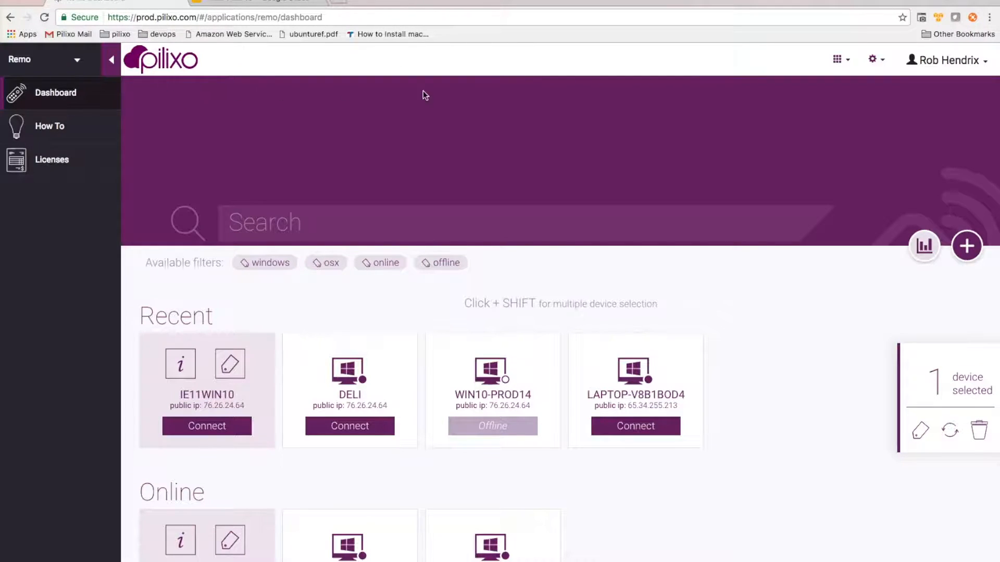
{"action": "mouse_move", "coordinate": [248, 425]}
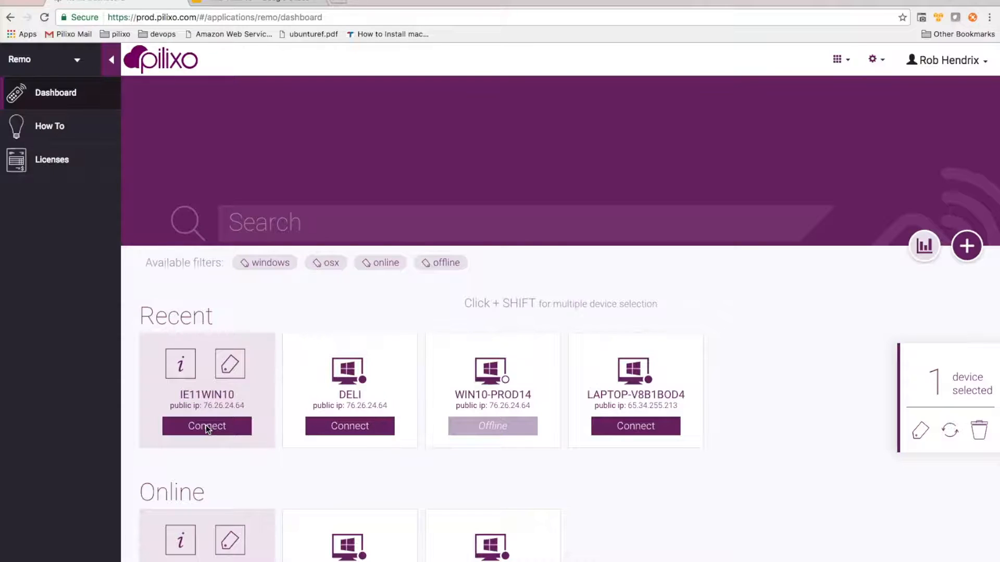
{"action": "left_click", "coordinate": [206, 426]}
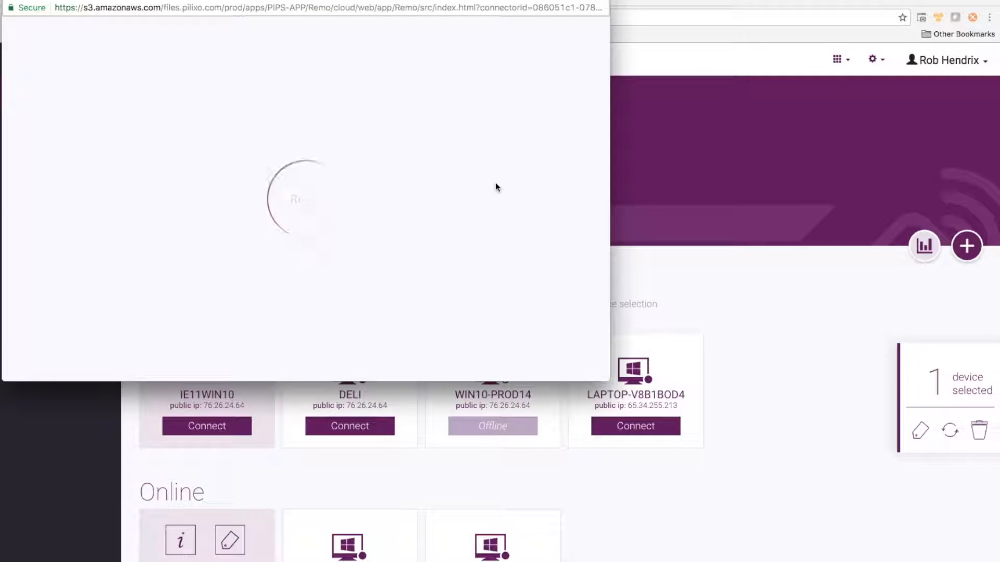
{"action": "left_click", "coordinate": [206, 426]}
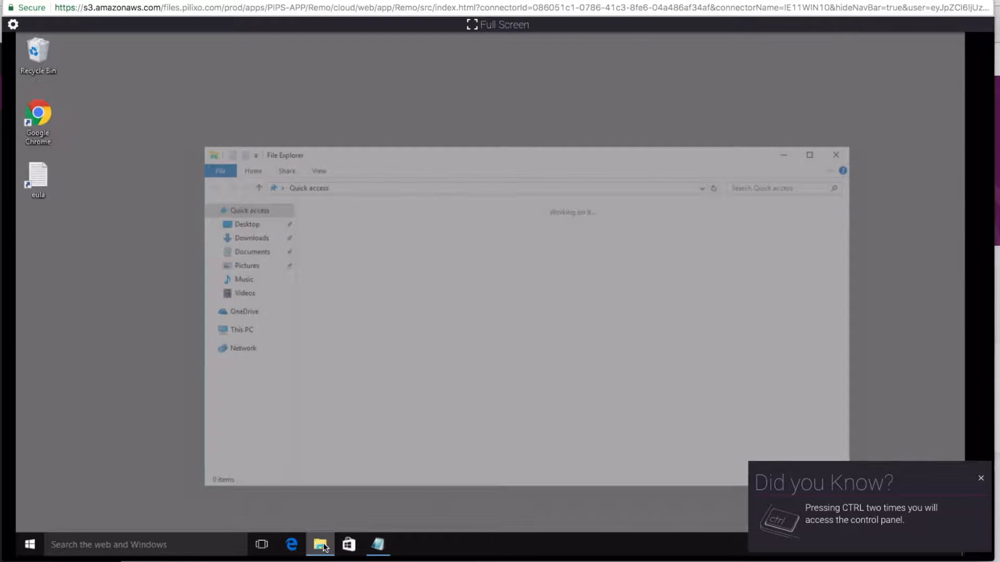
Step: Open Windows 10 (C:) and then the empty filestore folder in remote File Explorer
{"action": "left_click", "coordinate": [251, 429]}
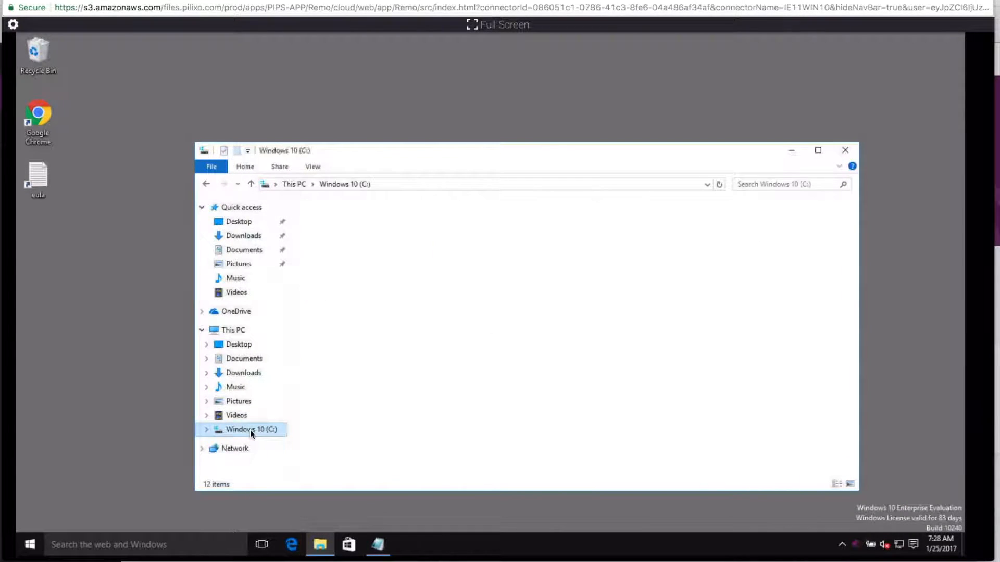
{"action": "double_click", "coordinate": [250, 429]}
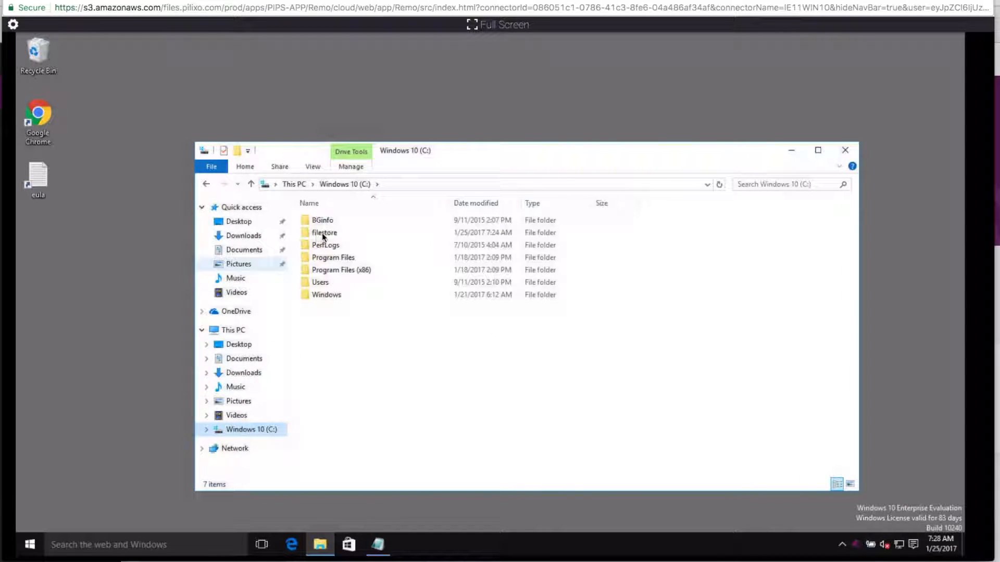
{"action": "double_click", "coordinate": [324, 232]}
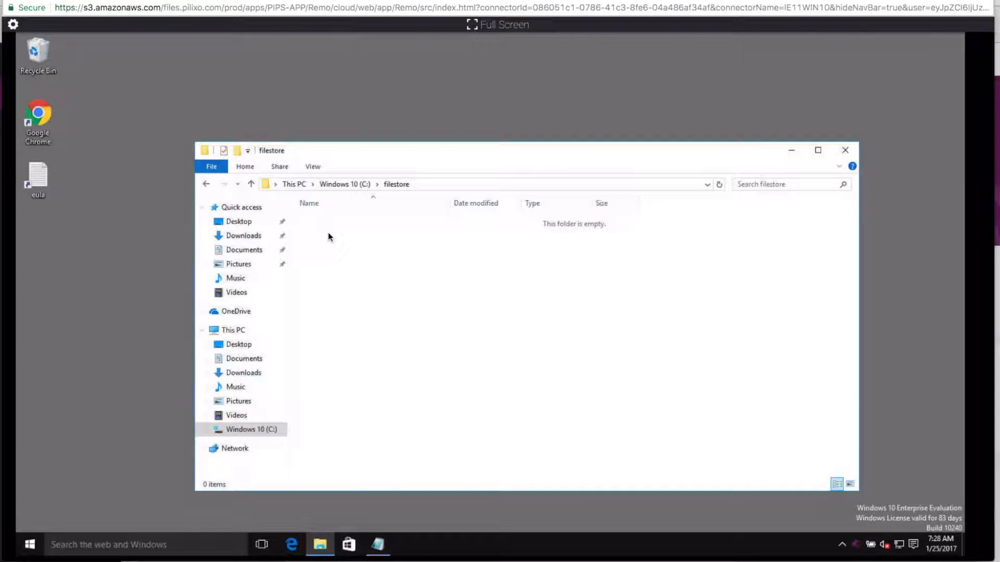
{"action": "mouse_move", "coordinate": [434, 190]}
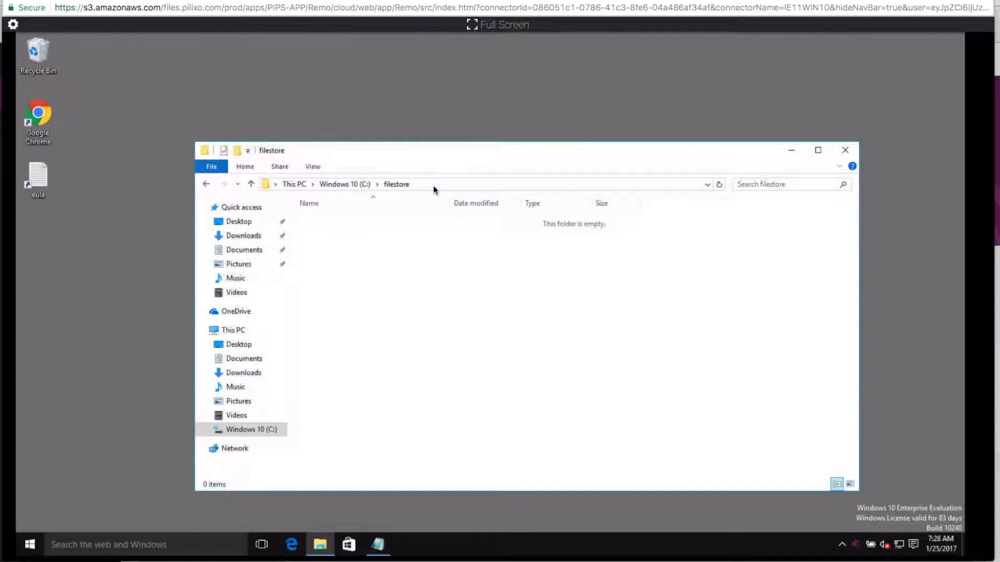
{"action": "mouse_move", "coordinate": [425, 232]}
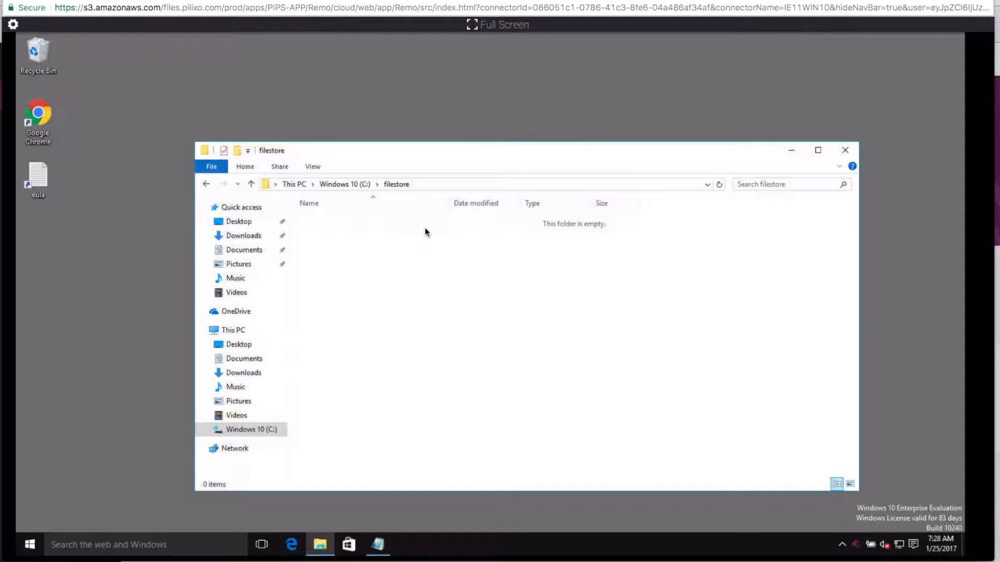
{"action": "mouse_move", "coordinate": [304, 479]}
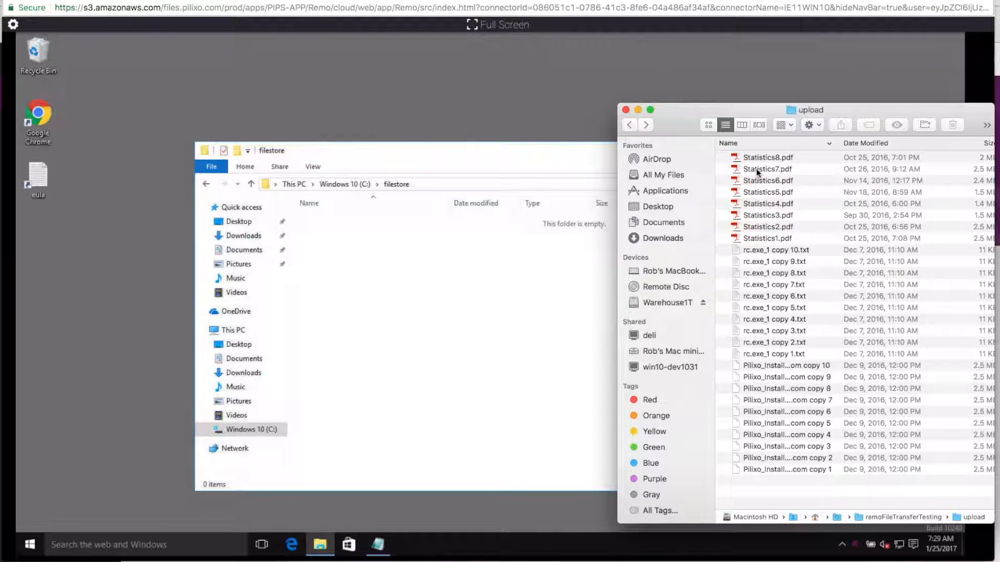
Step: Drag Statistics8.pdf from the Mac upload folder into remote filestore
{"action": "left_click", "coordinate": [768, 157]}
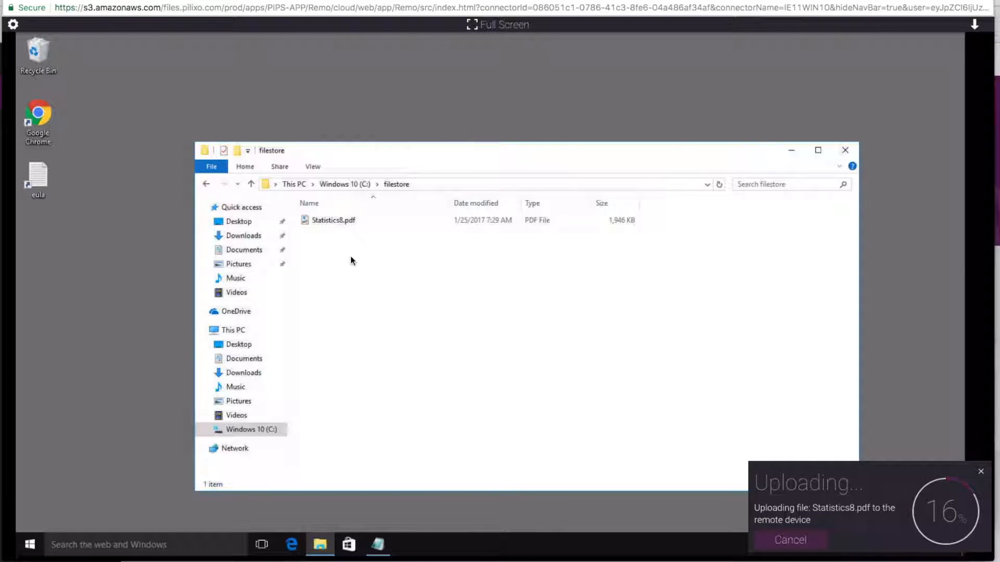
{"action": "mouse_move", "coordinate": [630, 412]}
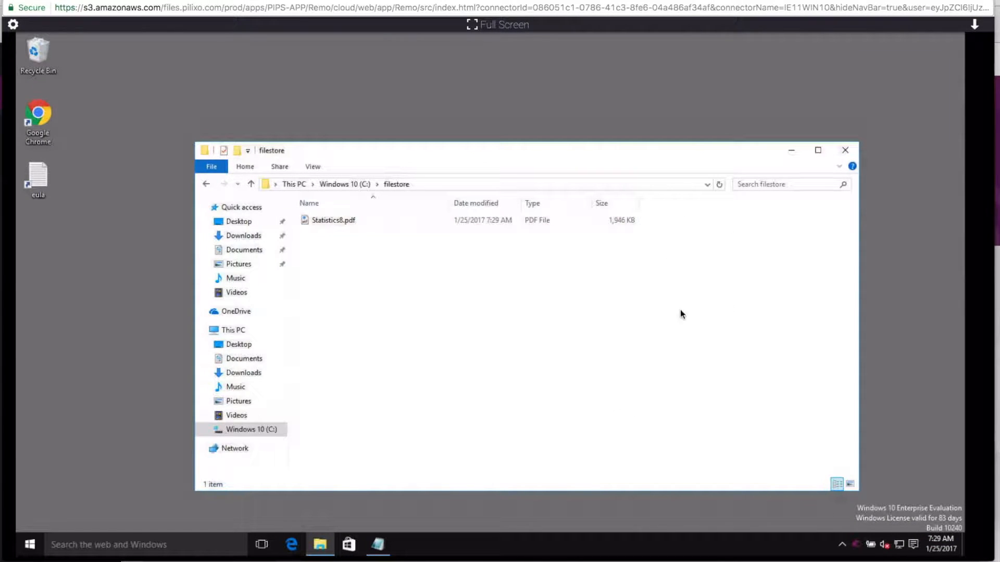
{"action": "mouse_move", "coordinate": [377, 544]}
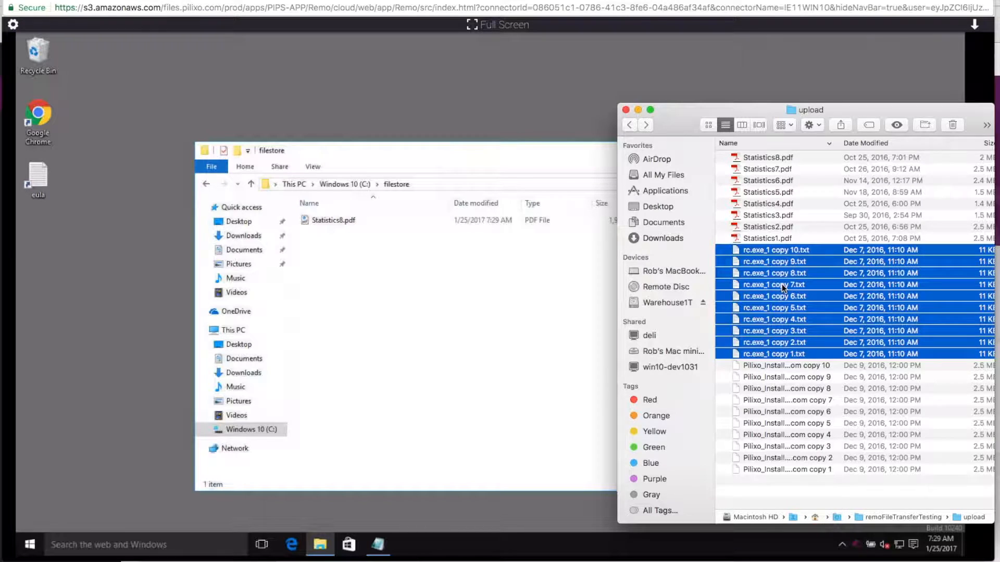
Step: Transfer the ten rc.exe_1 copy text files into filestore and dismiss all Uploaded notifications
{"action": "left_click", "coordinate": [333, 219]}
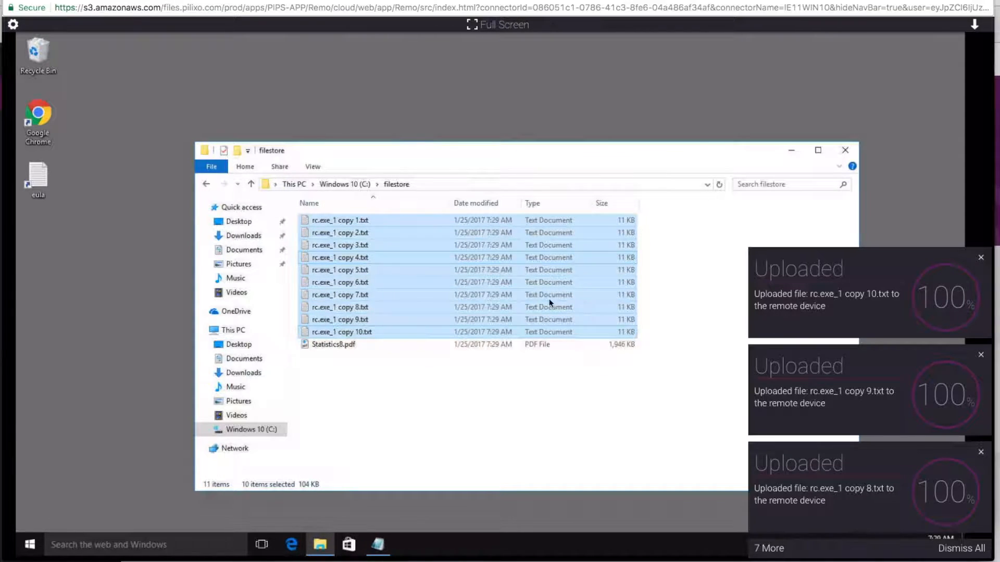
{"action": "mouse_move", "coordinate": [561, 396]}
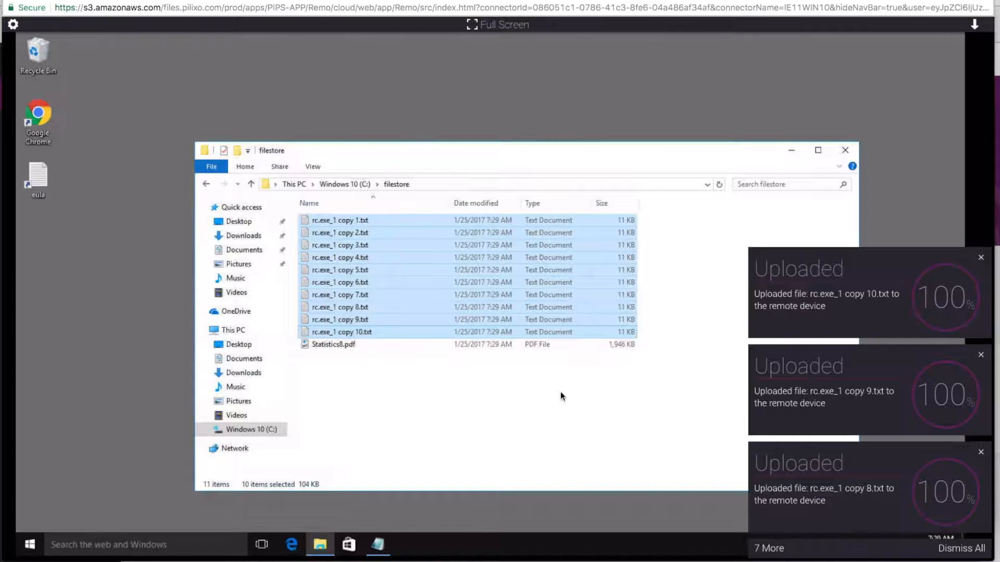
{"action": "left_click", "coordinate": [963, 548]}
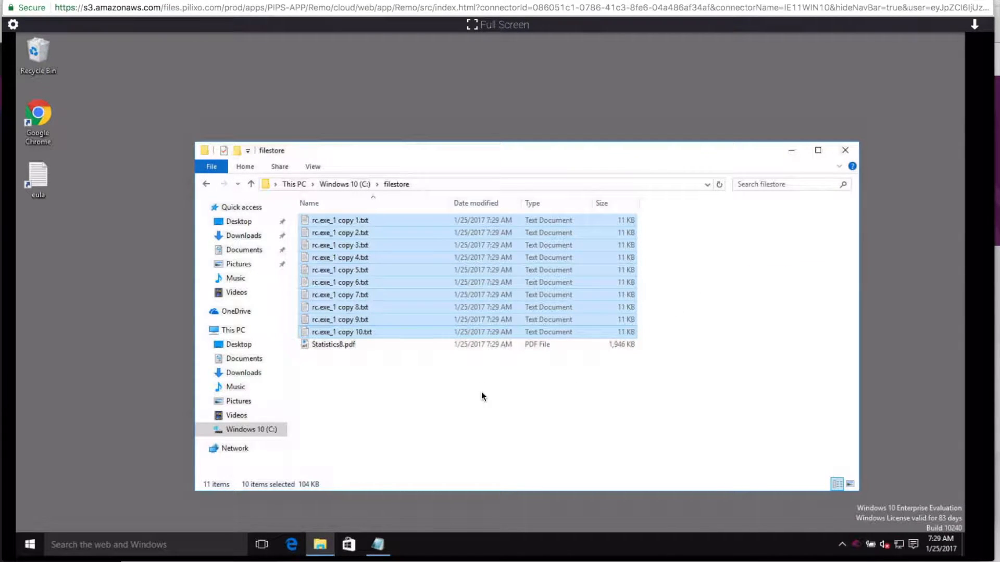
Step: Check the Control Panel's File Transfer list, which shows 'No file transfers'
{"action": "left_click", "coordinate": [13, 25]}
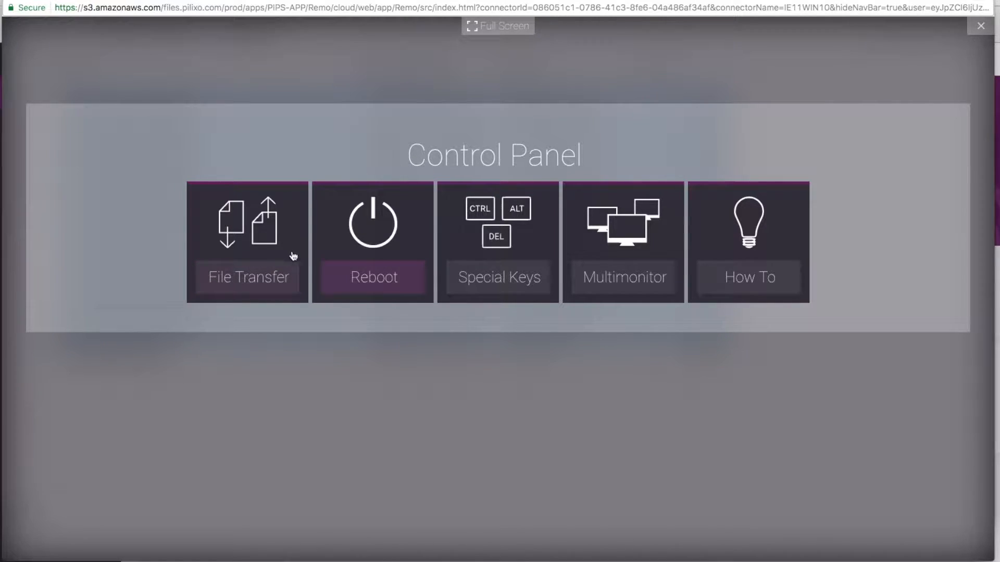
{"action": "left_click", "coordinate": [248, 242]}
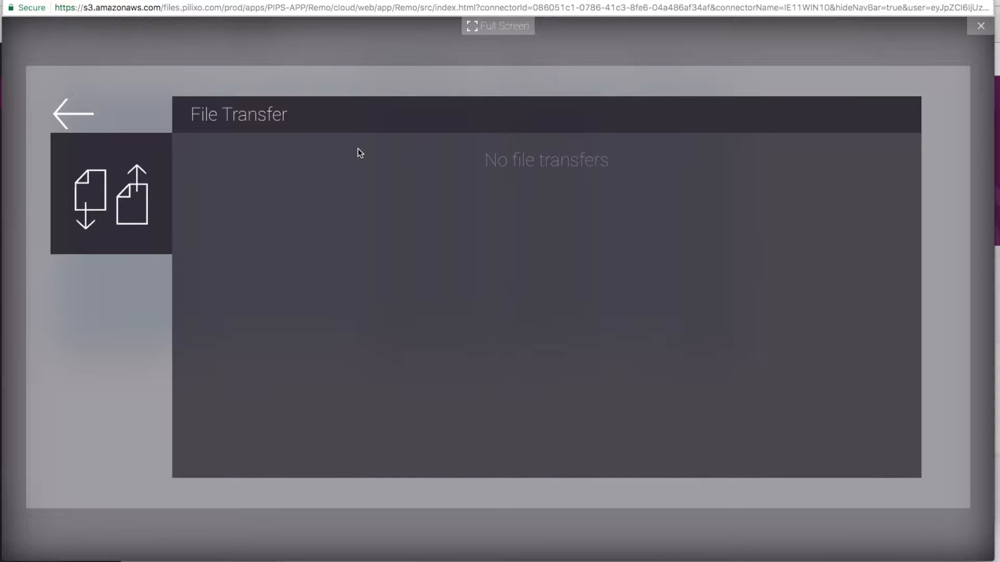
{"action": "mouse_move", "coordinate": [33, 106]}
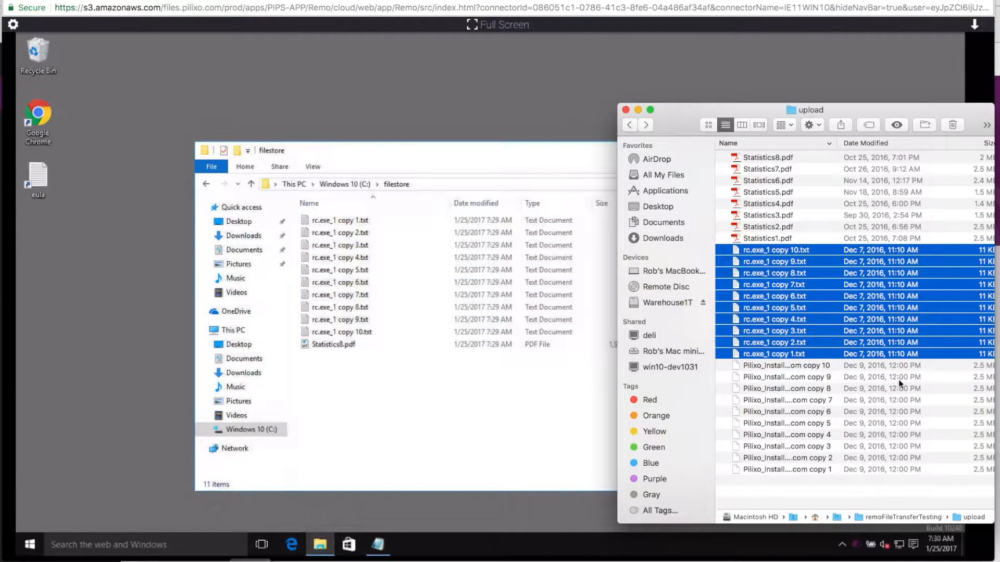
Step: Drag Statistics7.pdf and Statistics6.pdf from Finder into the remote filestore window
{"action": "left_click", "coordinate": [767, 168]}
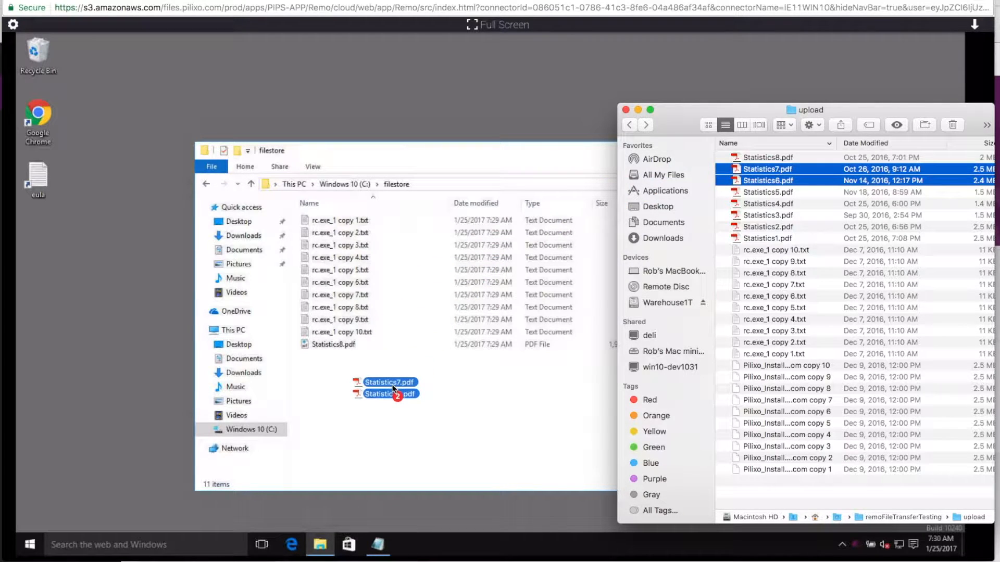
{"action": "left_click", "coordinate": [625, 110]}
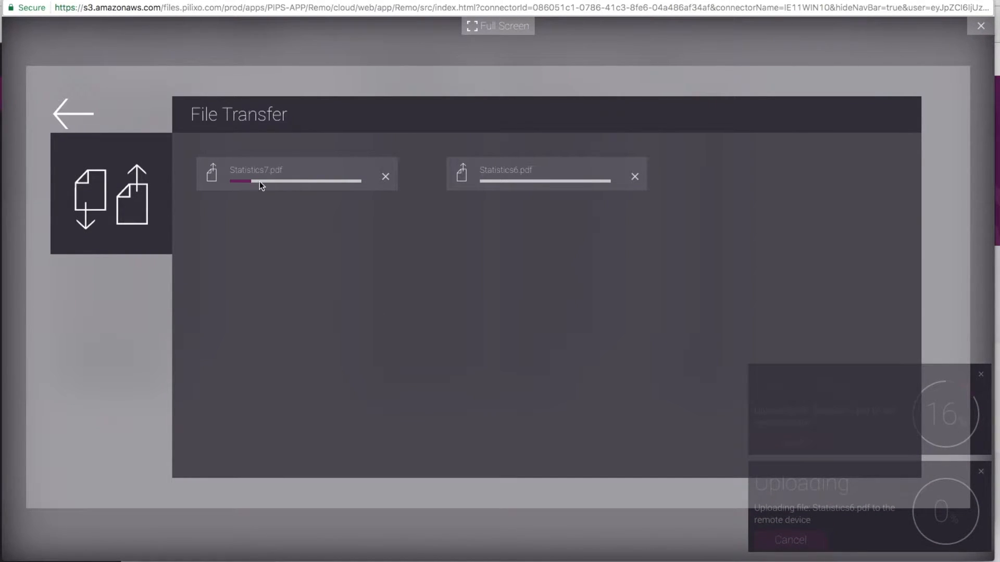
{"action": "mouse_move", "coordinate": [381, 188]}
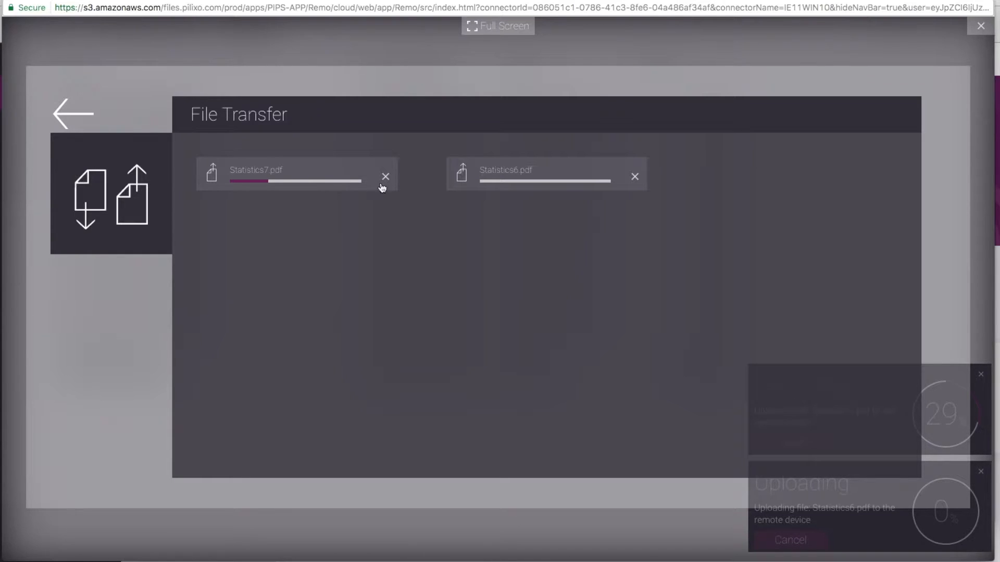
{"action": "mouse_move", "coordinate": [542, 190]}
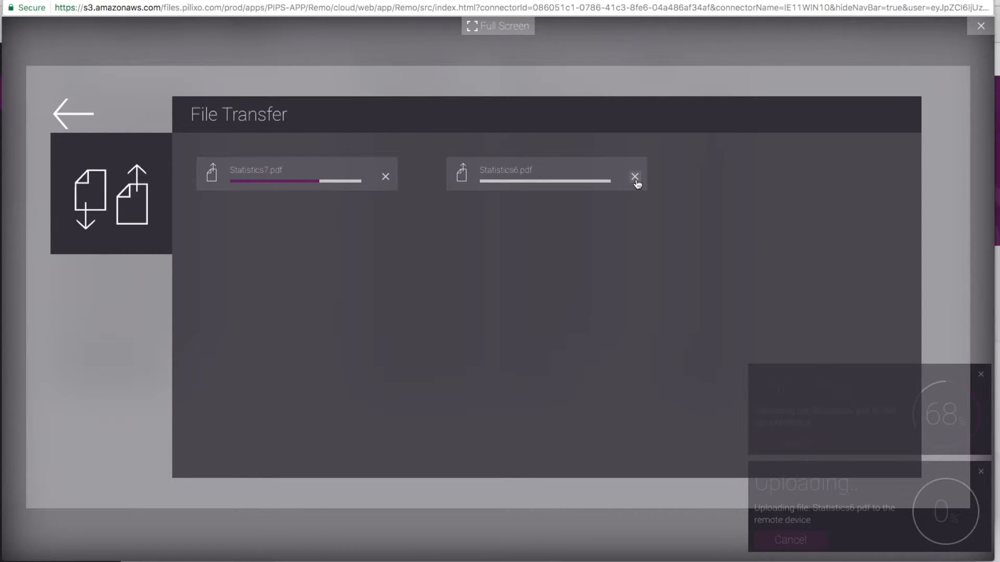
Step: Cancel the Statistics6.pdf upload, letting Statistics7.pdf finish, and close the transfer list
{"action": "left_click", "coordinate": [634, 176]}
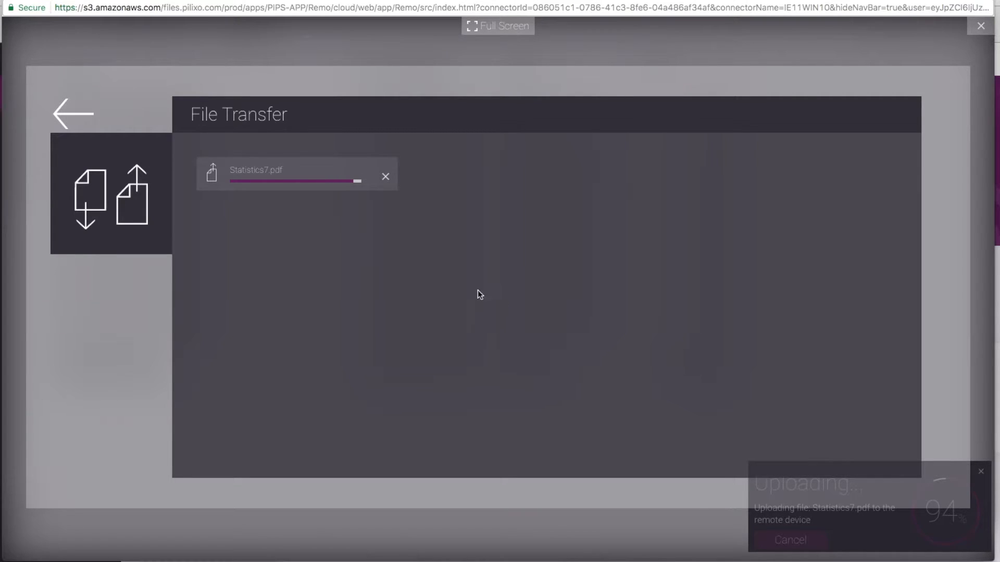
{"action": "left_click", "coordinate": [72, 114]}
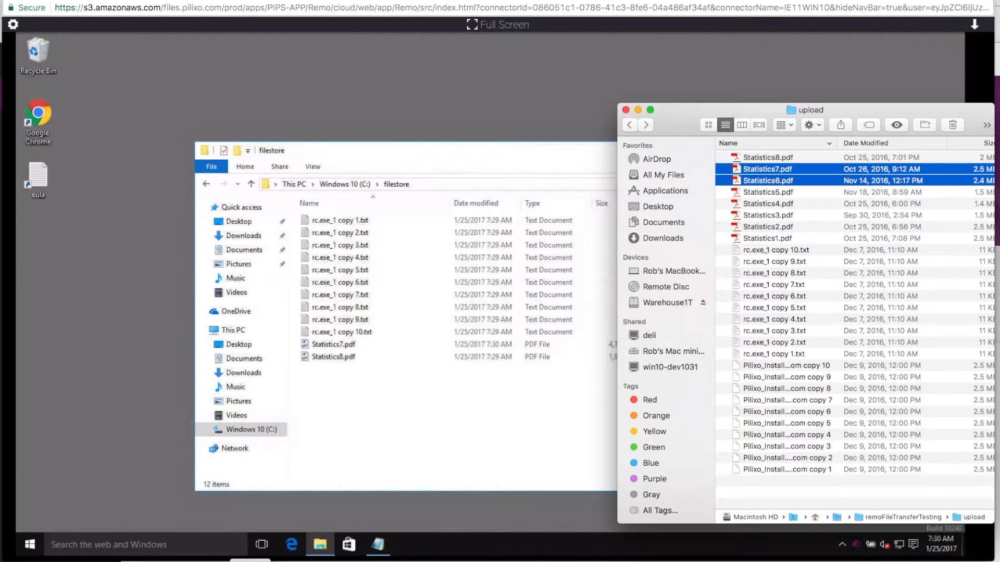
Step: Select Pilixo_Installer_Remo.com copies 10 and 9 in Finder for upload to filestore
{"action": "left_click", "coordinate": [787, 365]}
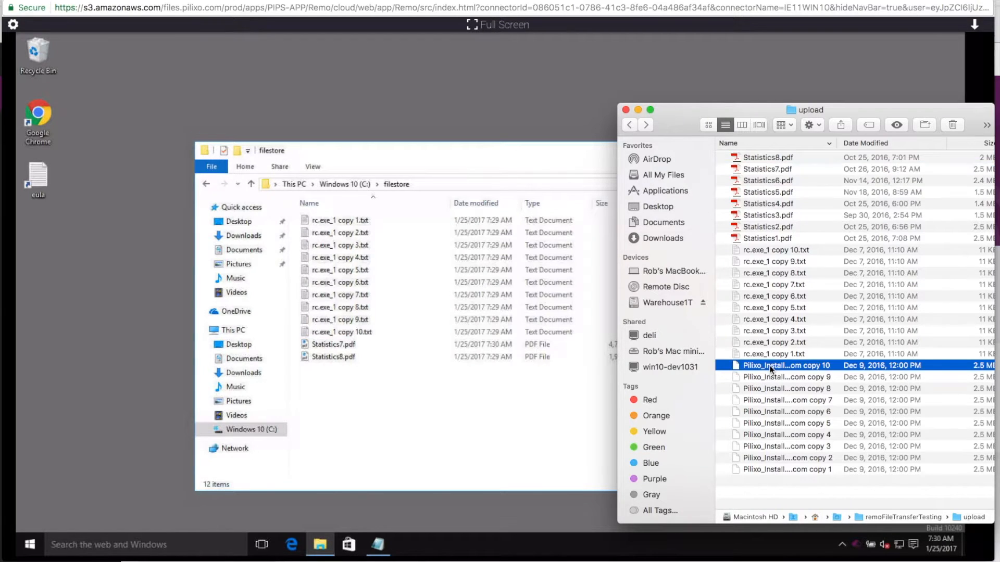
{"action": "left_click", "coordinate": [787, 377]}
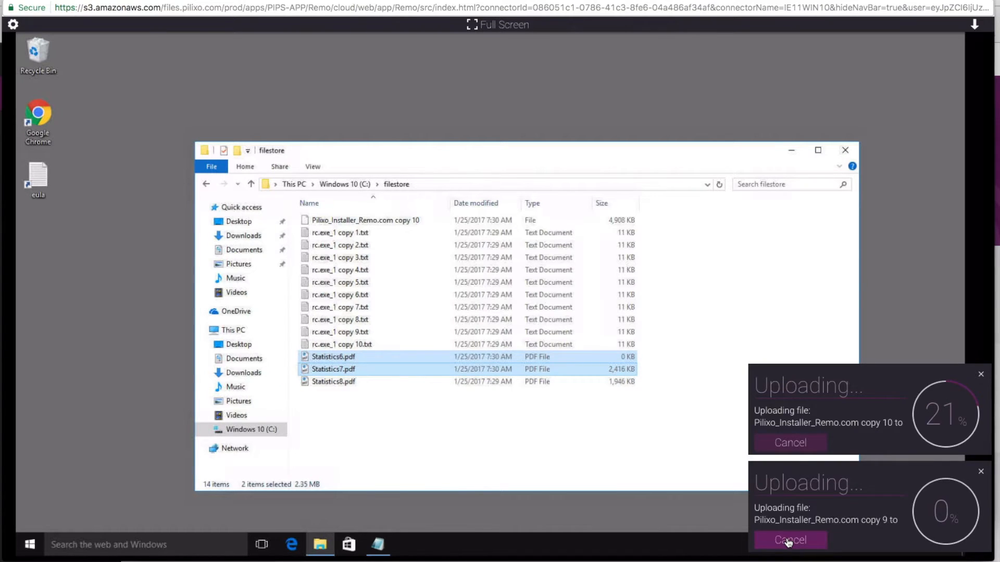
Step: Cancel and confirm cancelling the installer copy 9 upload
{"action": "left_click", "coordinate": [789, 540]}
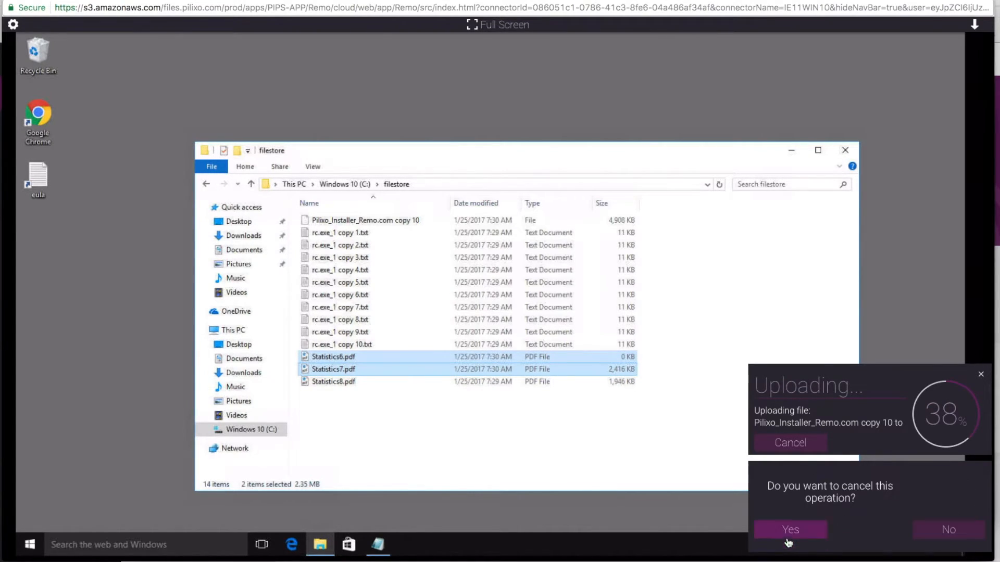
{"action": "left_click", "coordinate": [789, 529]}
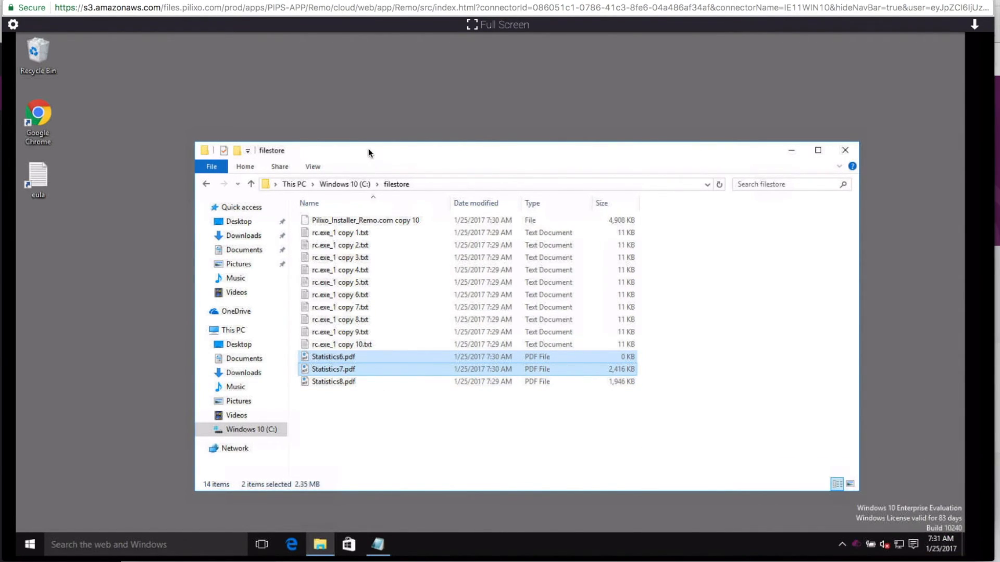
{"action": "mouse_move", "coordinate": [373, 153]}
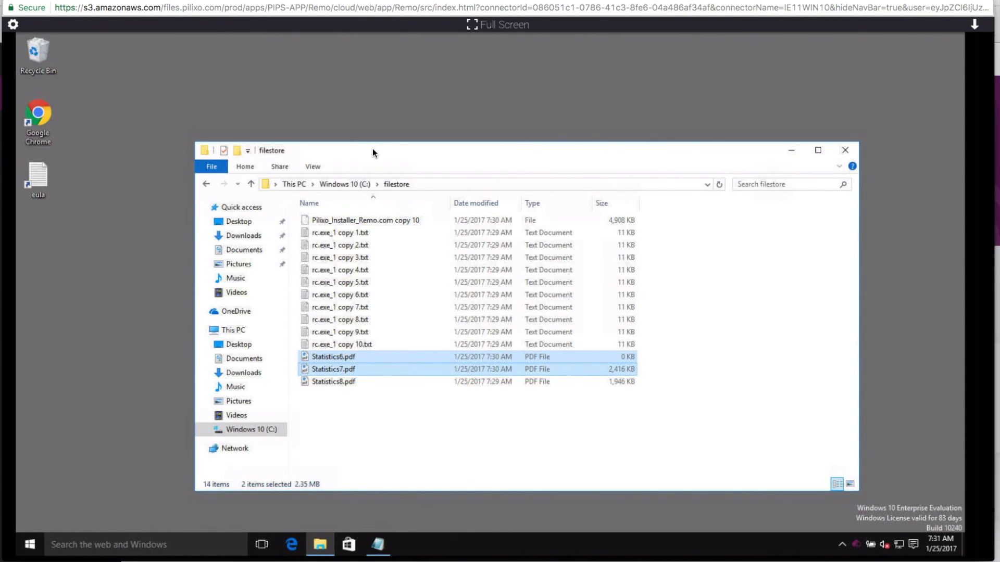